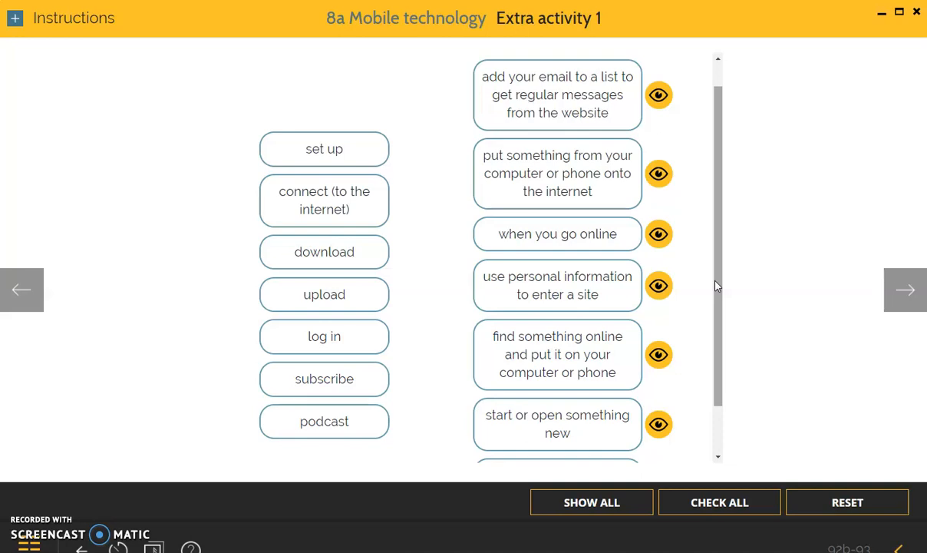
Reveal the correct matches for all seven internet terms and review the linked pairs.
scroll(down, 3)
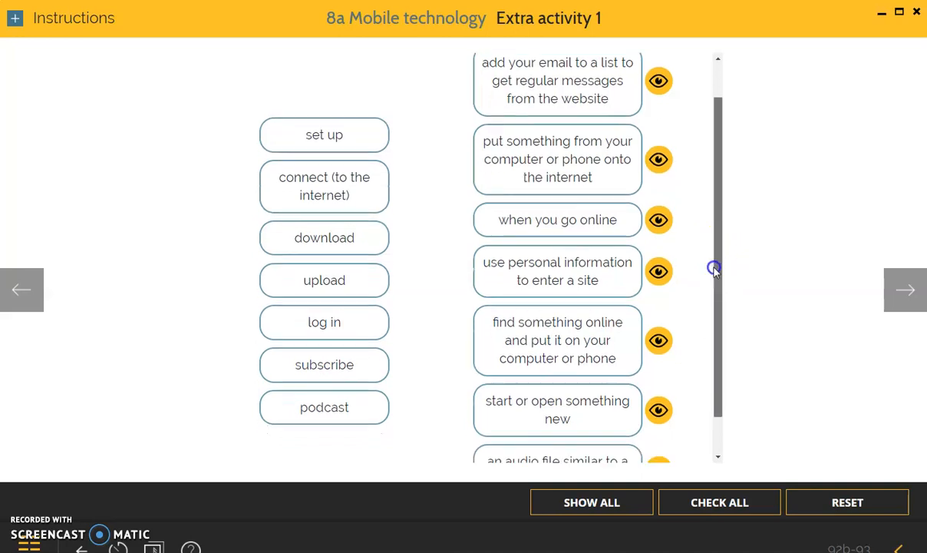
scroll(down, 3)
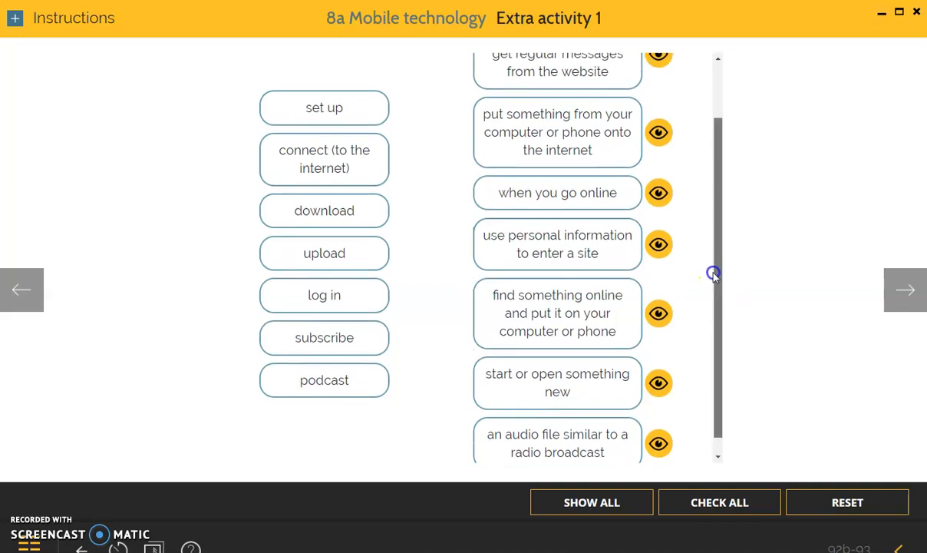
scroll(down, 3)
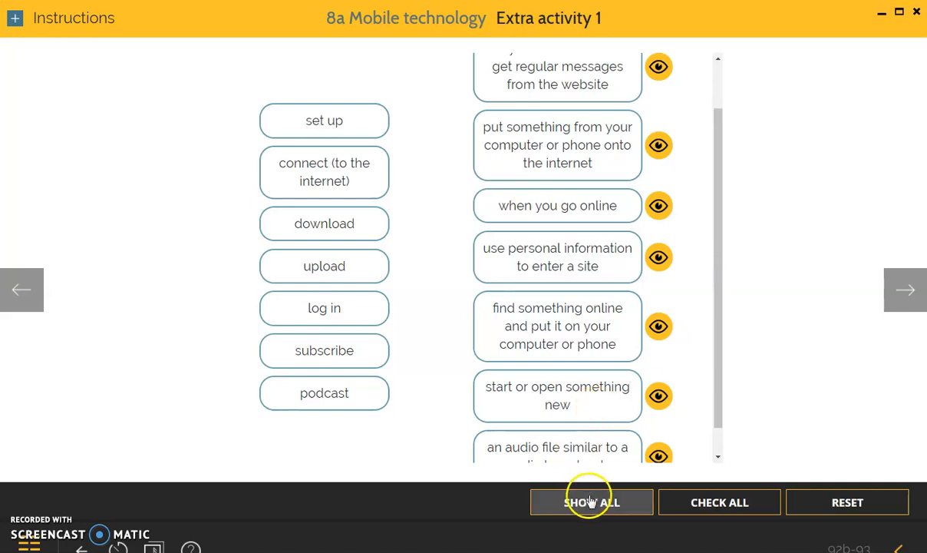
click(591, 502)
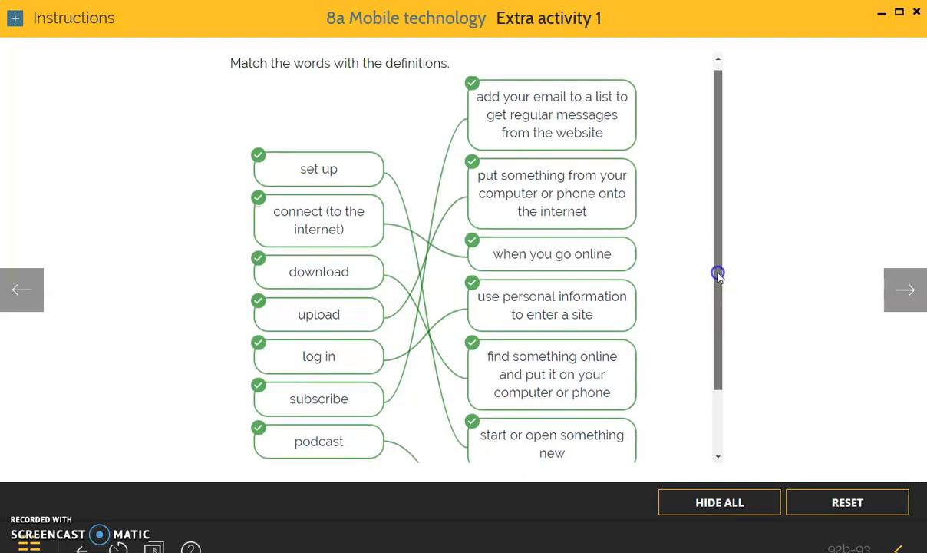
scroll(up, 3)
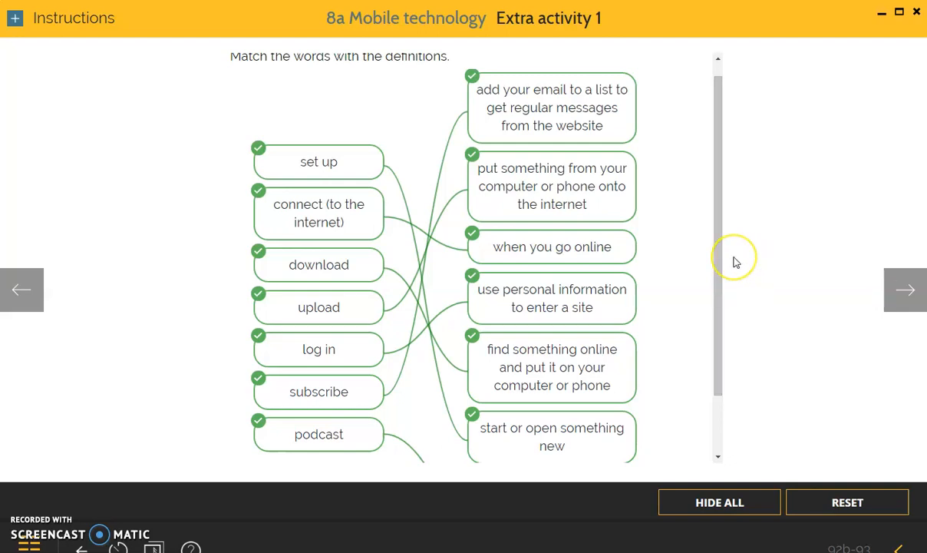
mouse_move(736, 261)
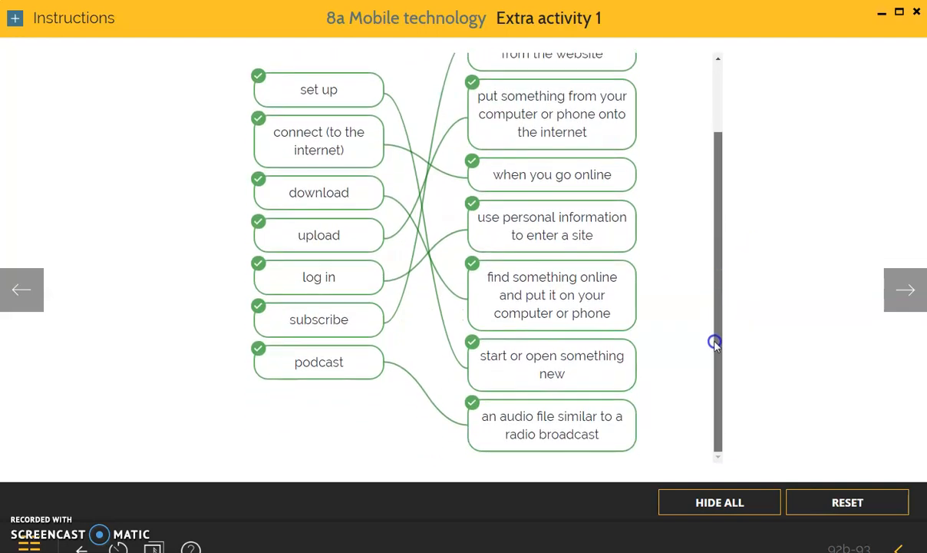
mouse_move(652, 429)
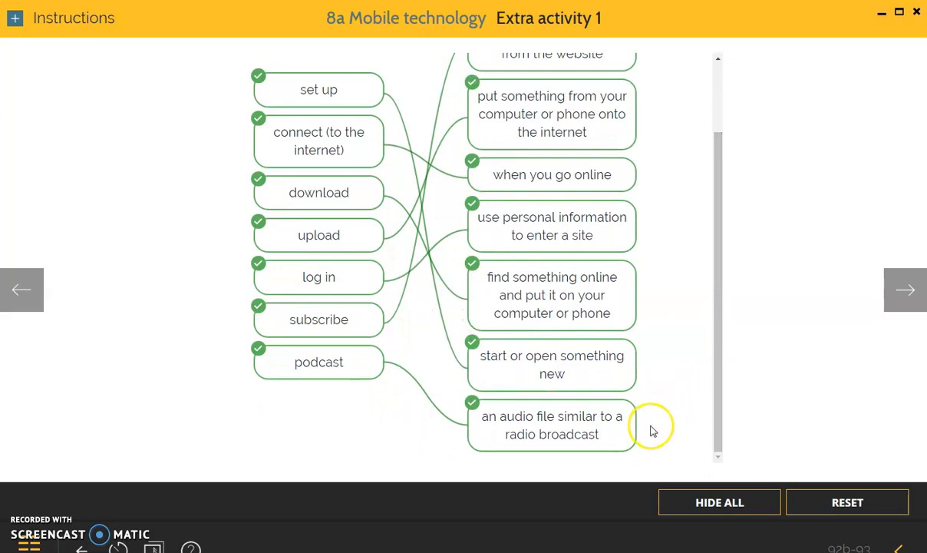
mouse_move(645, 445)
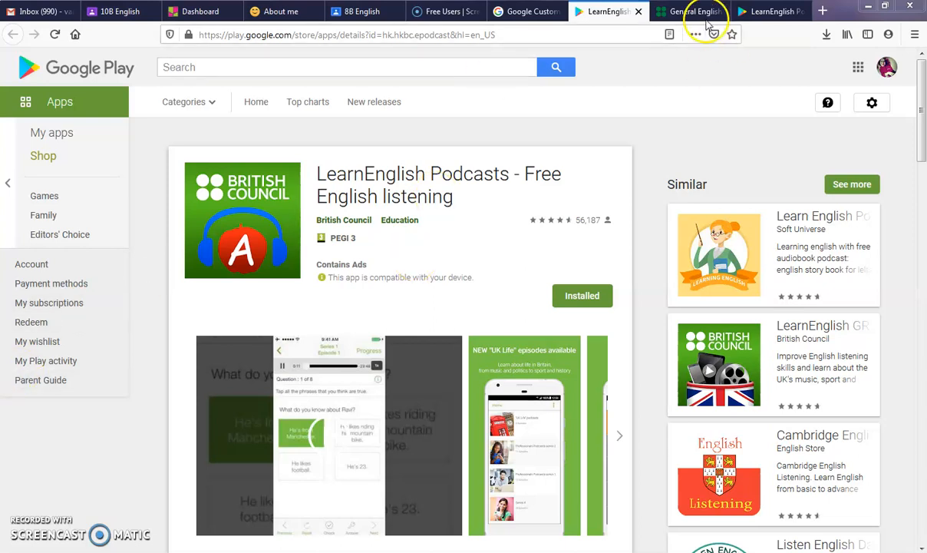
Switch to the LearnEnglish General English podcasts page.
click(686, 11)
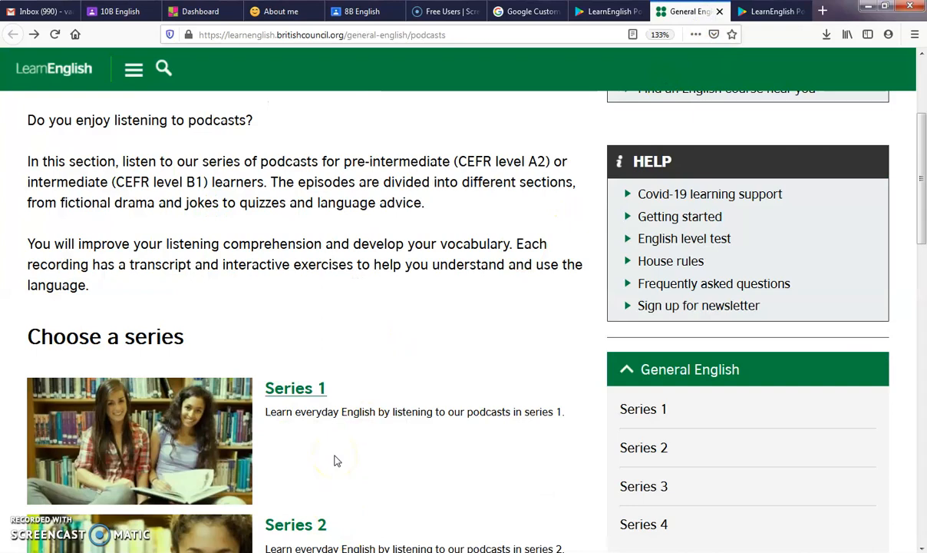
mouse_move(422, 387)
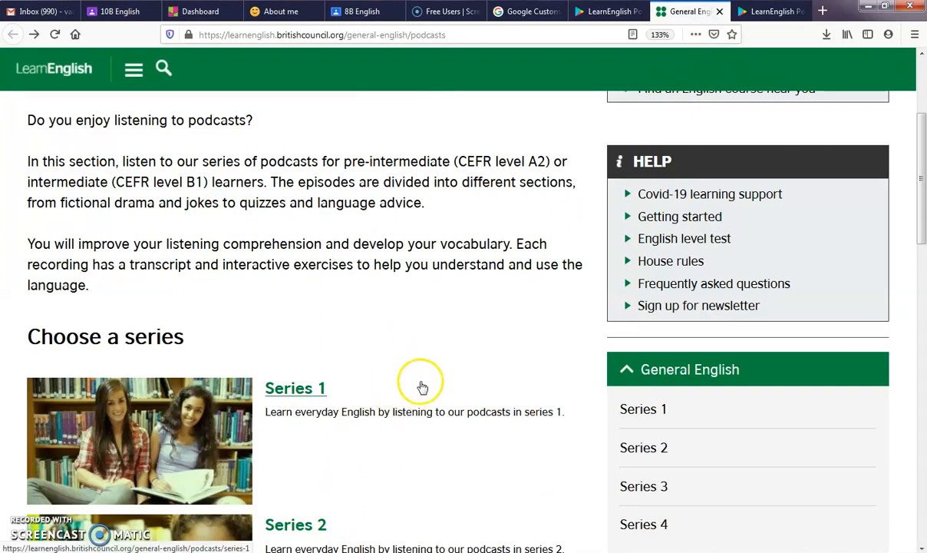
scroll(up, 3)
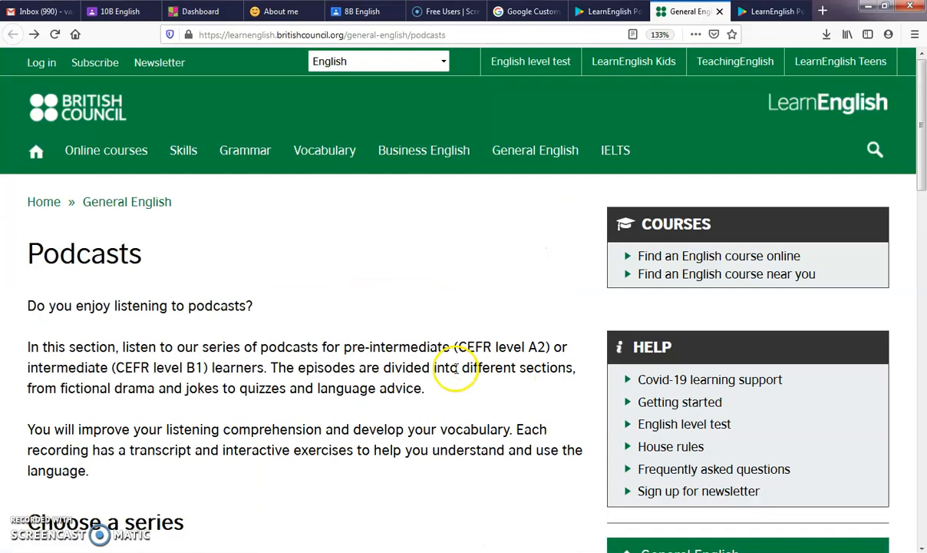
mouse_move(495, 276)
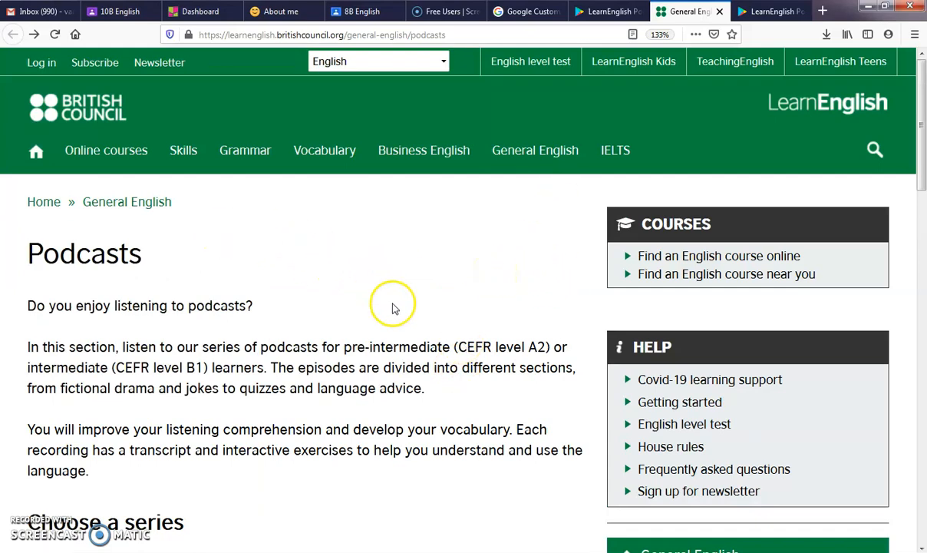
scroll(down, 3)
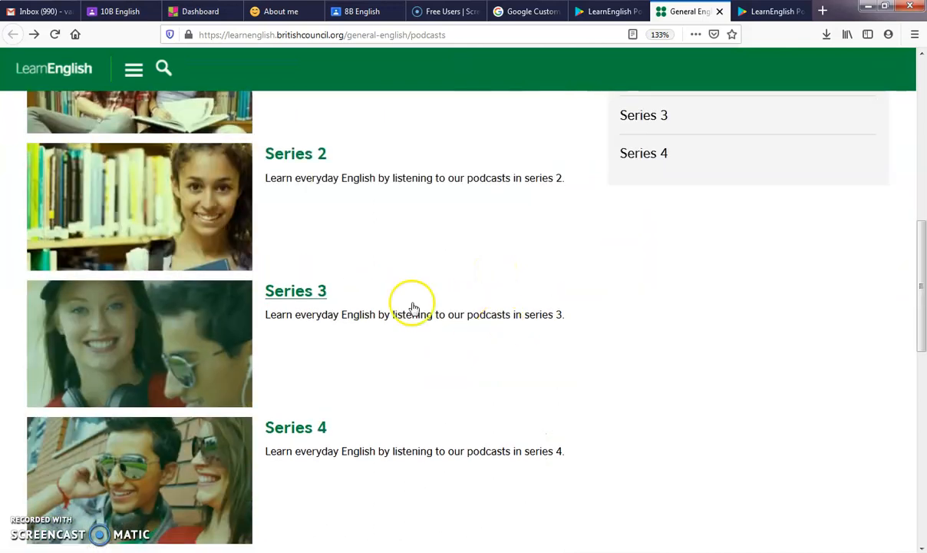
Open the Series 3 podcasts and select Episode 08 from the list.
click(296, 291)
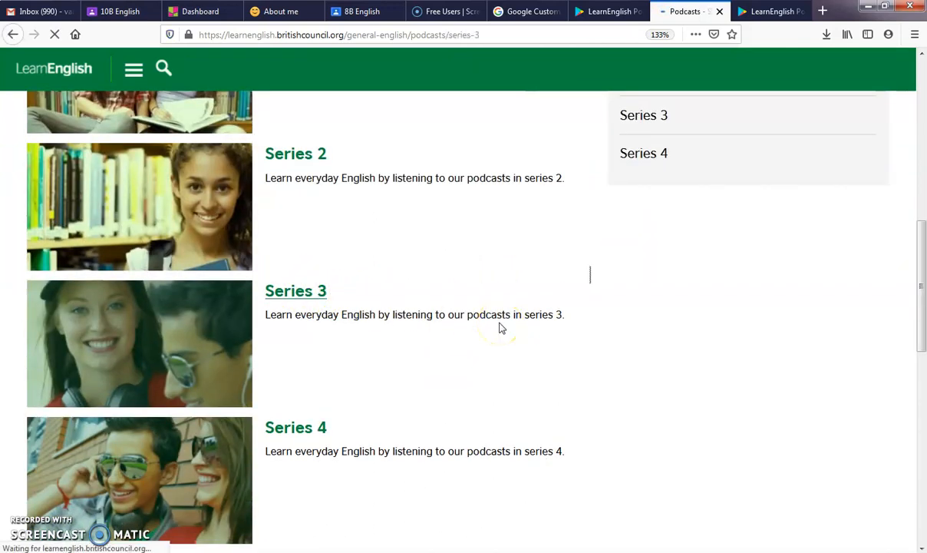
click(295, 290)
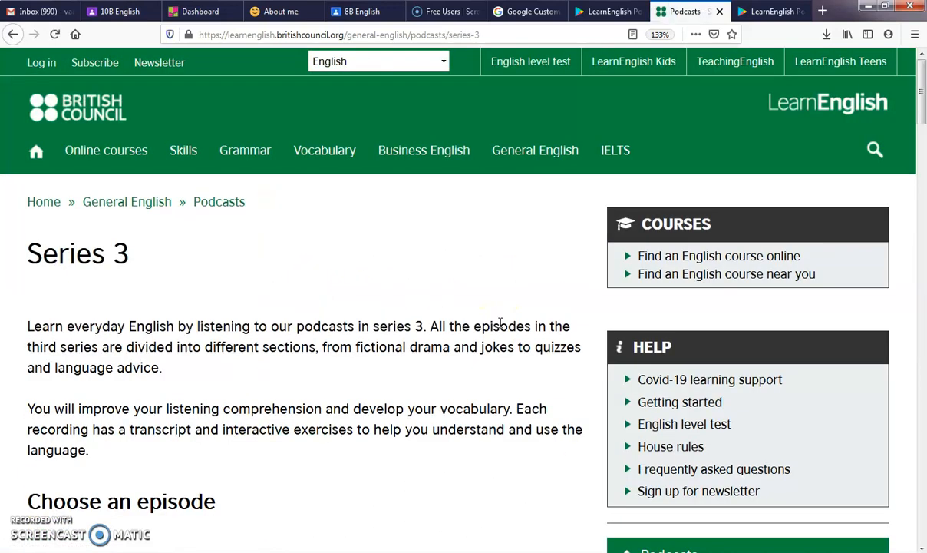
scroll(down, 3)
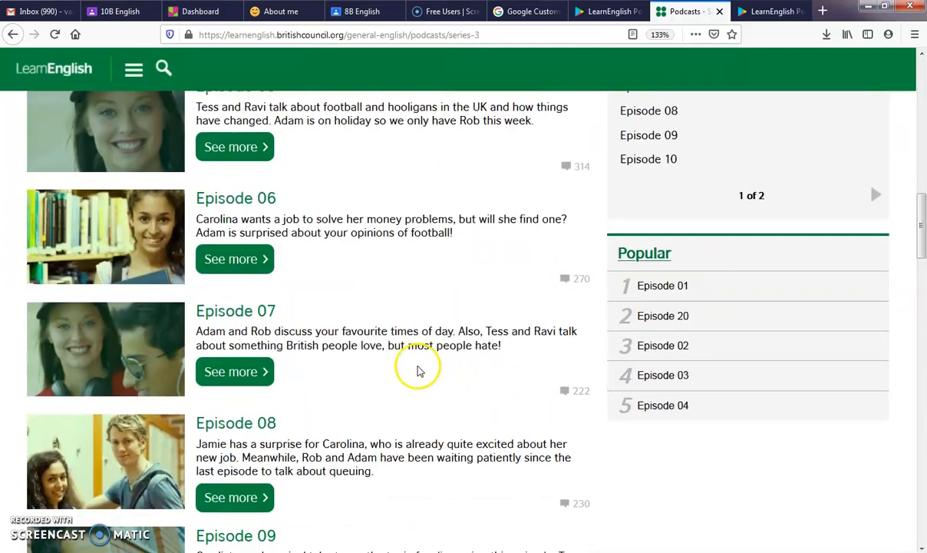
click(236, 422)
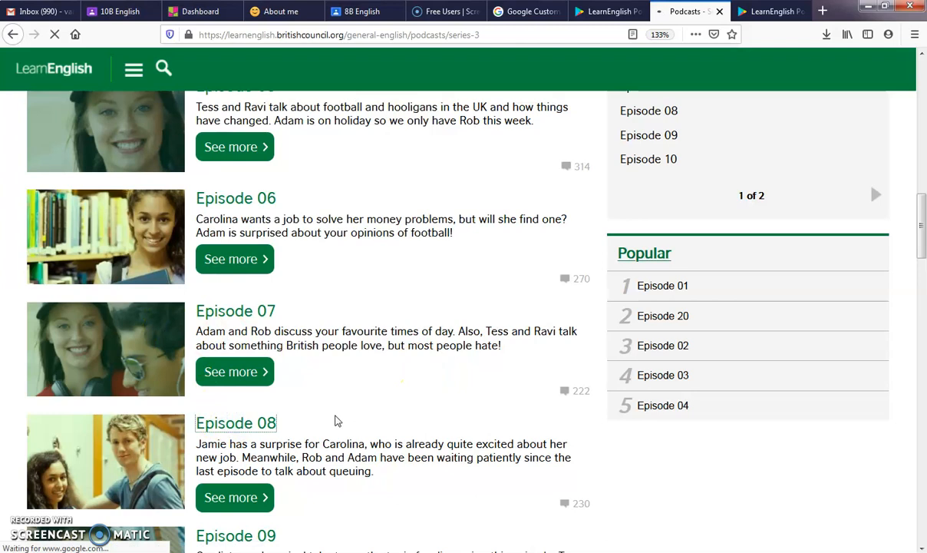
Open Episode 08, play its audio and skip ahead to about 0:58.
click(235, 423)
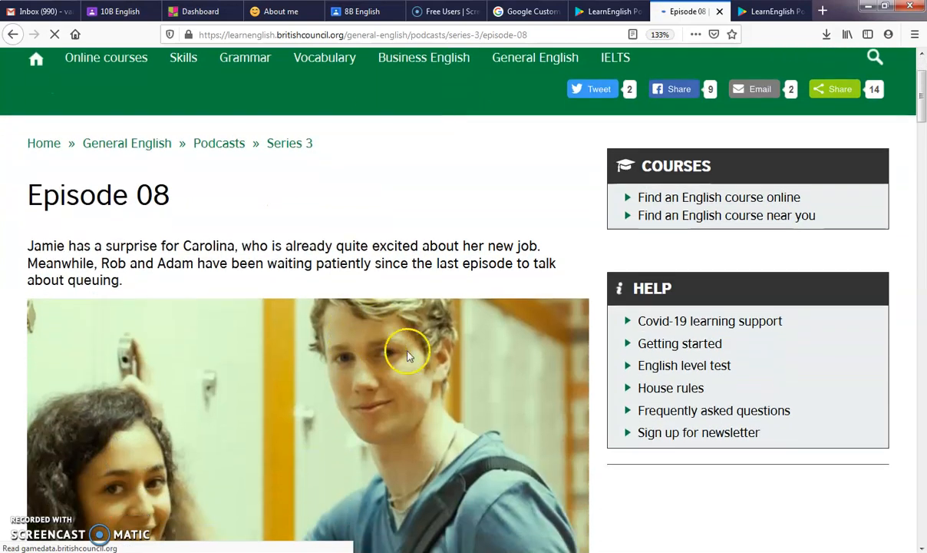
scroll(down, 3)
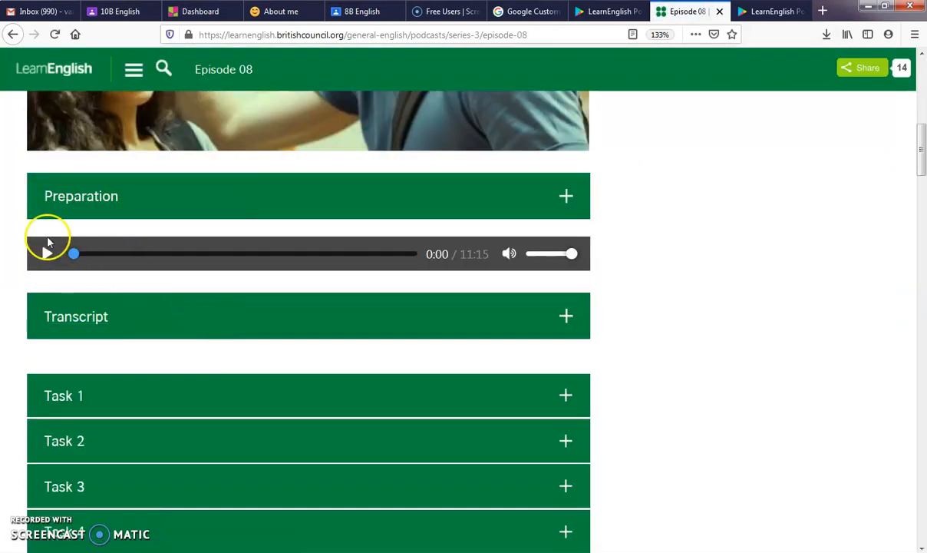
mouse_move(48, 259)
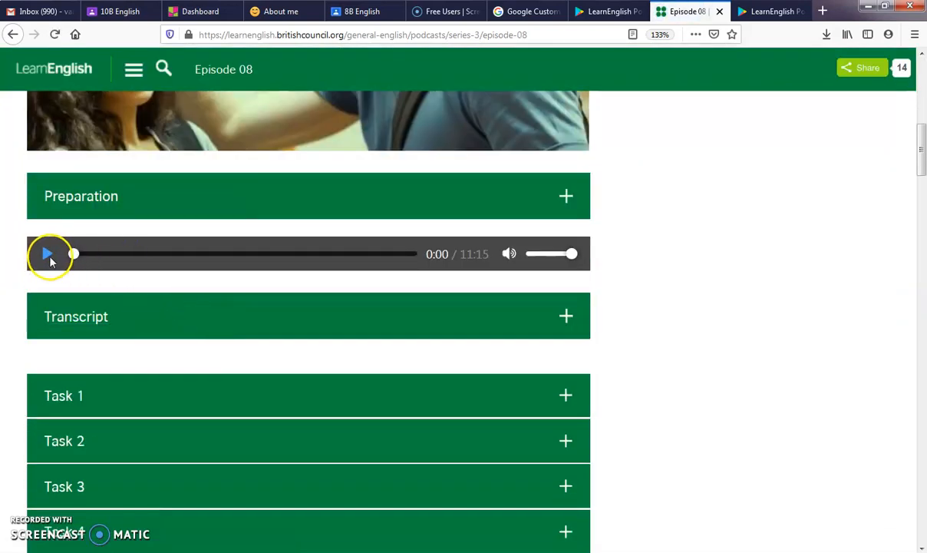
click(47, 253)
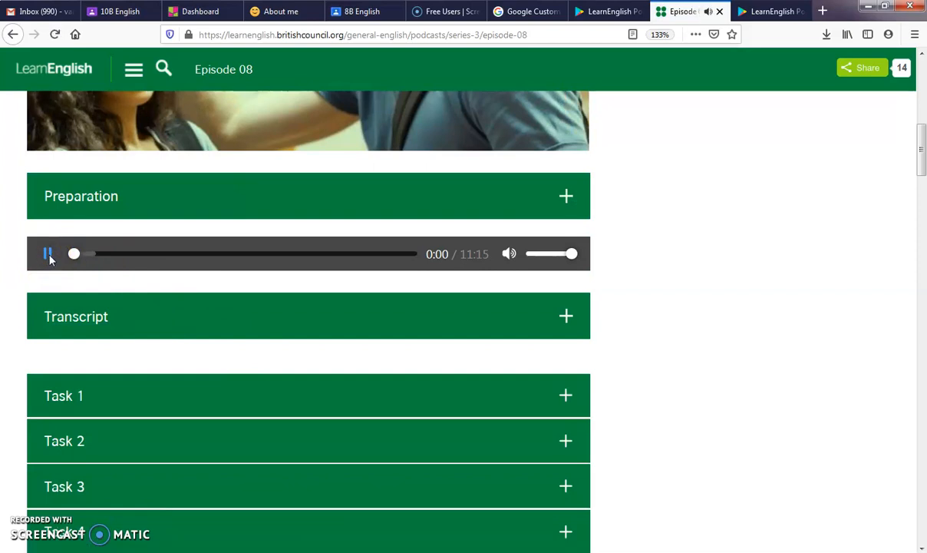
click(47, 254)
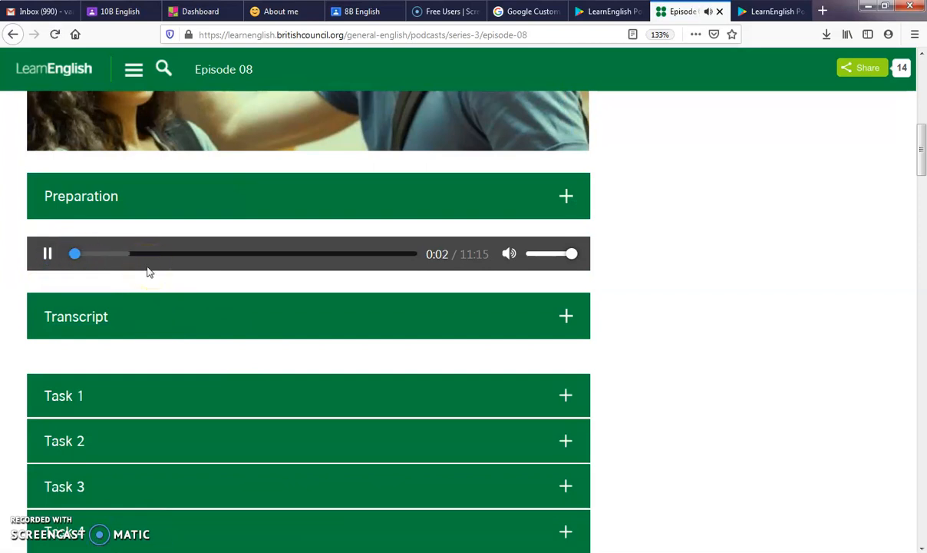
drag(74, 254, 102, 254)
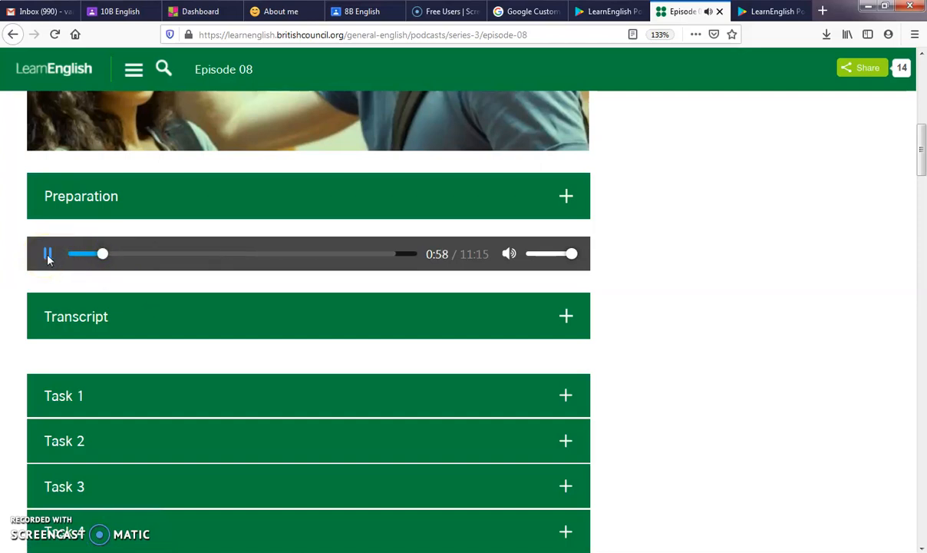
Pause the Episode 08 audio at 0:59, then view Task 1 and the transcript.
click(47, 253)
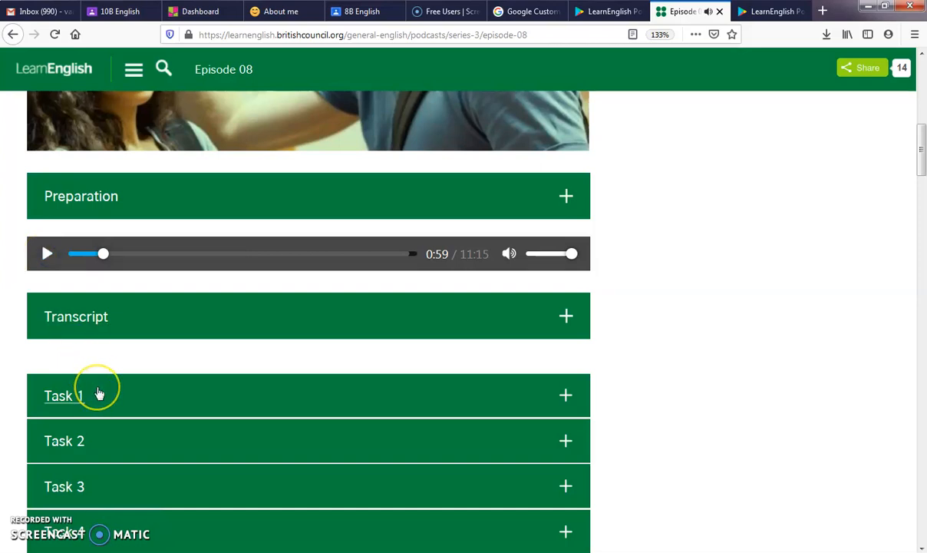
mouse_move(99, 395)
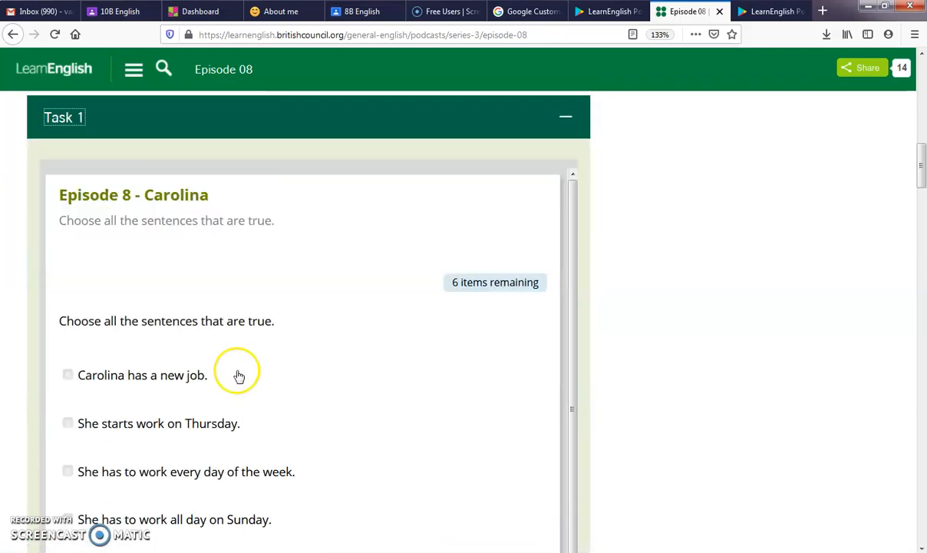
scroll(up, 3)
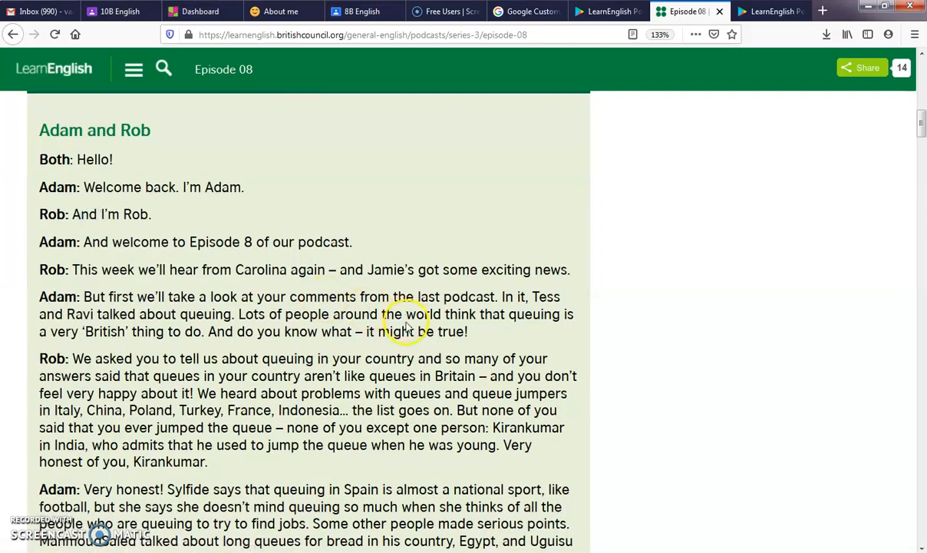
scroll(down, 3)
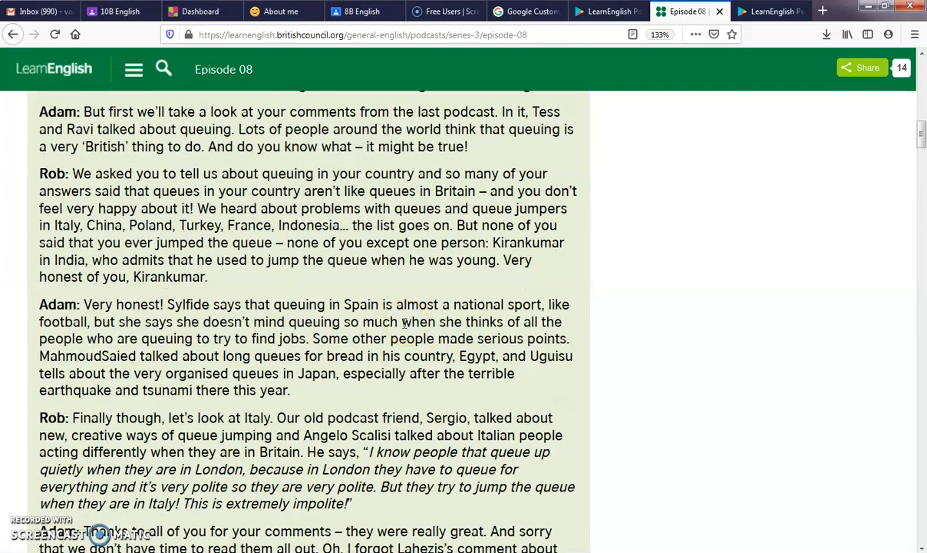